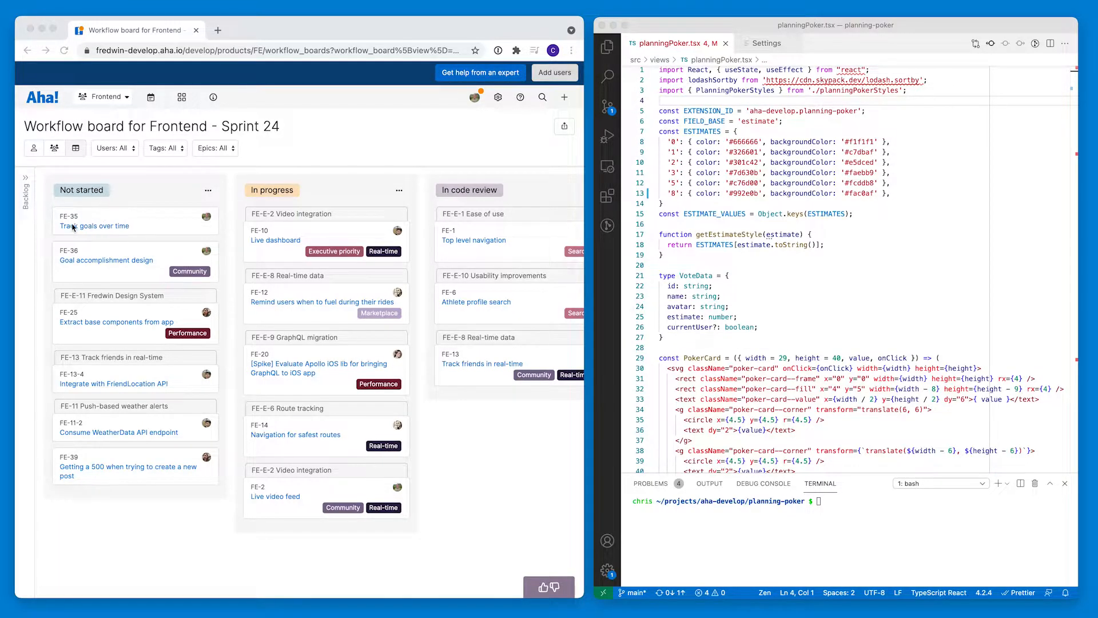
Vote 3 on feature FE-35 'Track goals over time', showing two votes averaging 4.0
{"action": "left_click", "coordinate": [93, 226]}
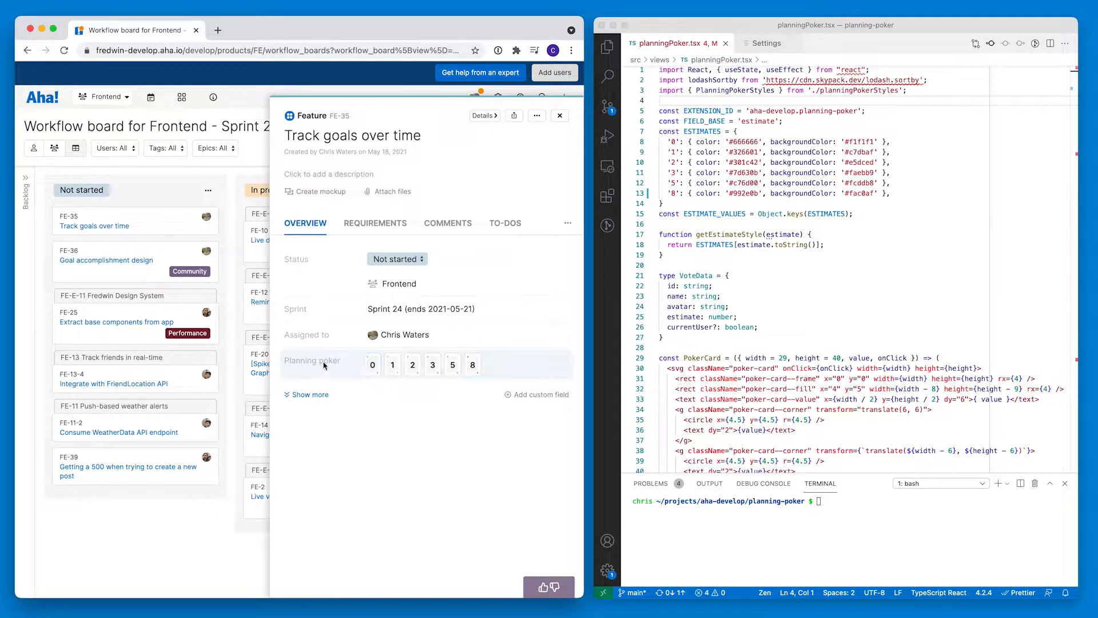
{"action": "left_click", "coordinate": [392, 364]}
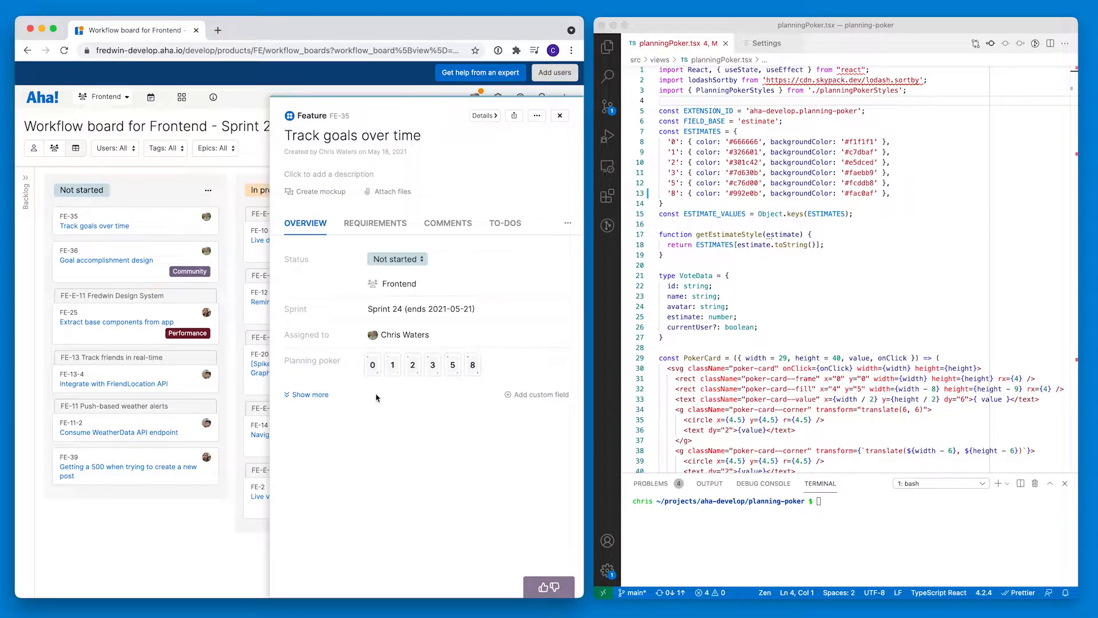
{"action": "left_click", "coordinate": [432, 364]}
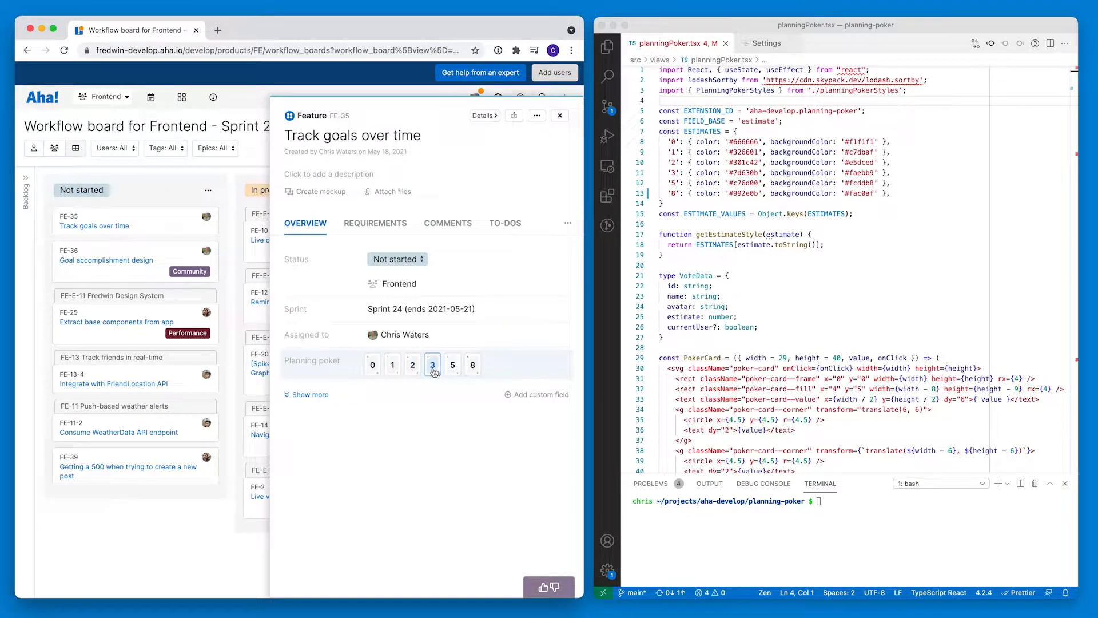
{"action": "left_click", "coordinate": [432, 364]}
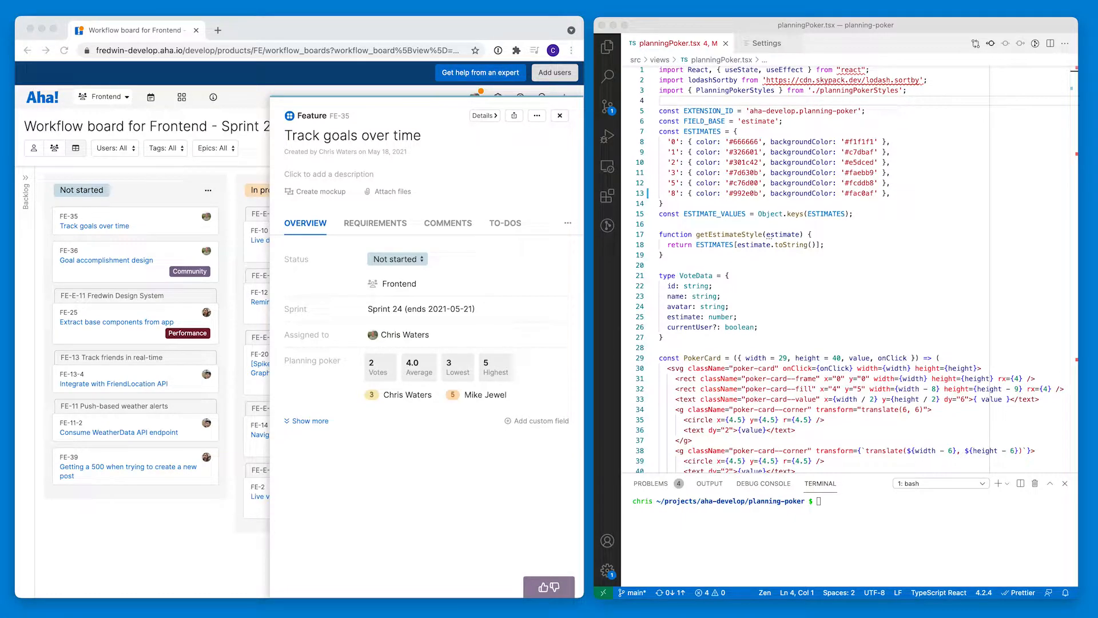
{"action": "mouse_move", "coordinate": [497, 404]}
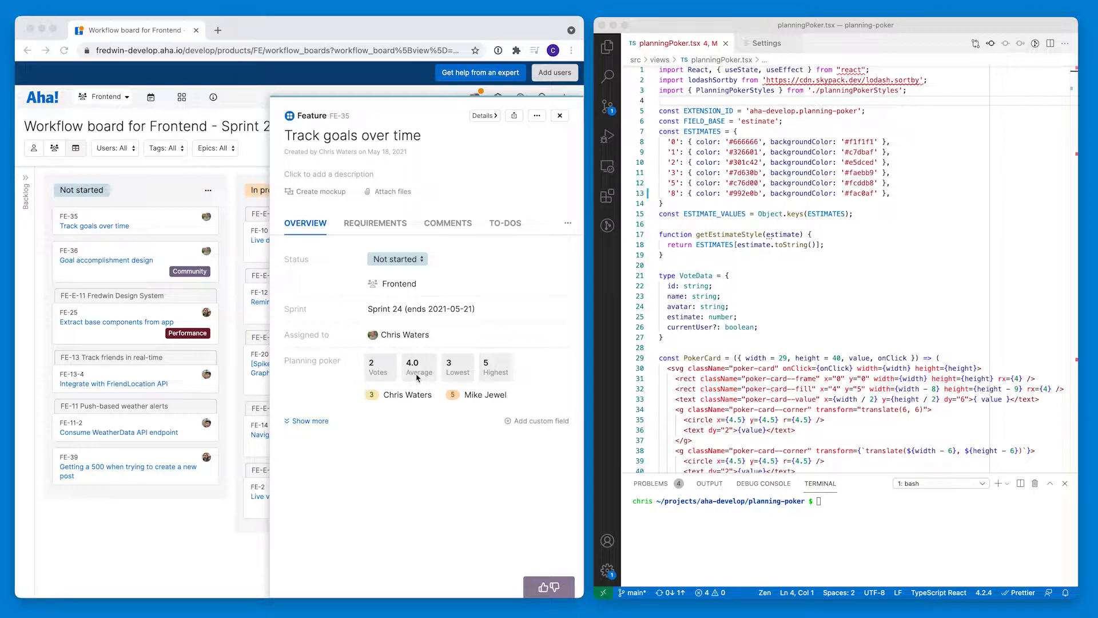
{"action": "mouse_move", "coordinate": [429, 414]}
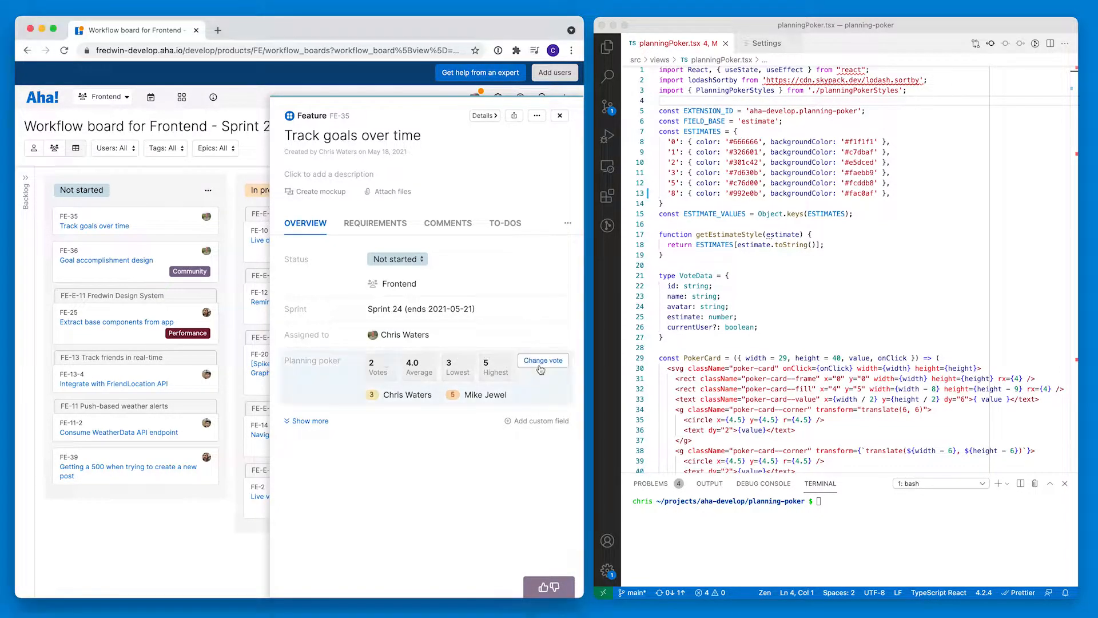
Add a '13' entry with color and backgroundColor to the ESTIMATES map
{"action": "left_click", "coordinate": [542, 360]}
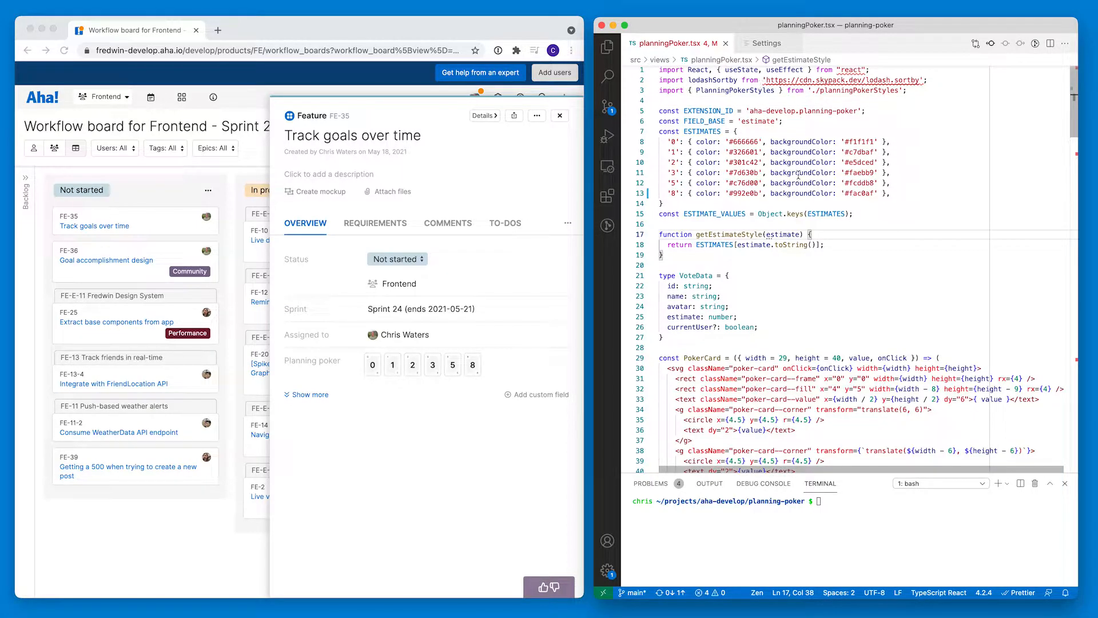
{"action": "scroll", "scroll_direction": "down", "scroll_amount": 3}
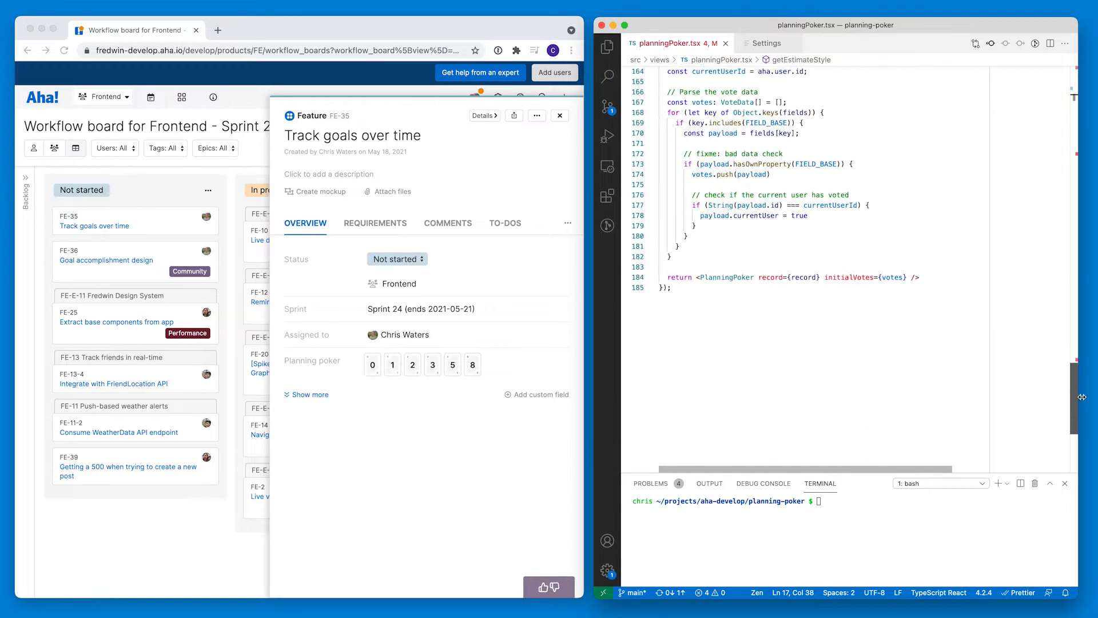
{"action": "scroll", "scroll_direction": "up", "scroll_amount": 3}
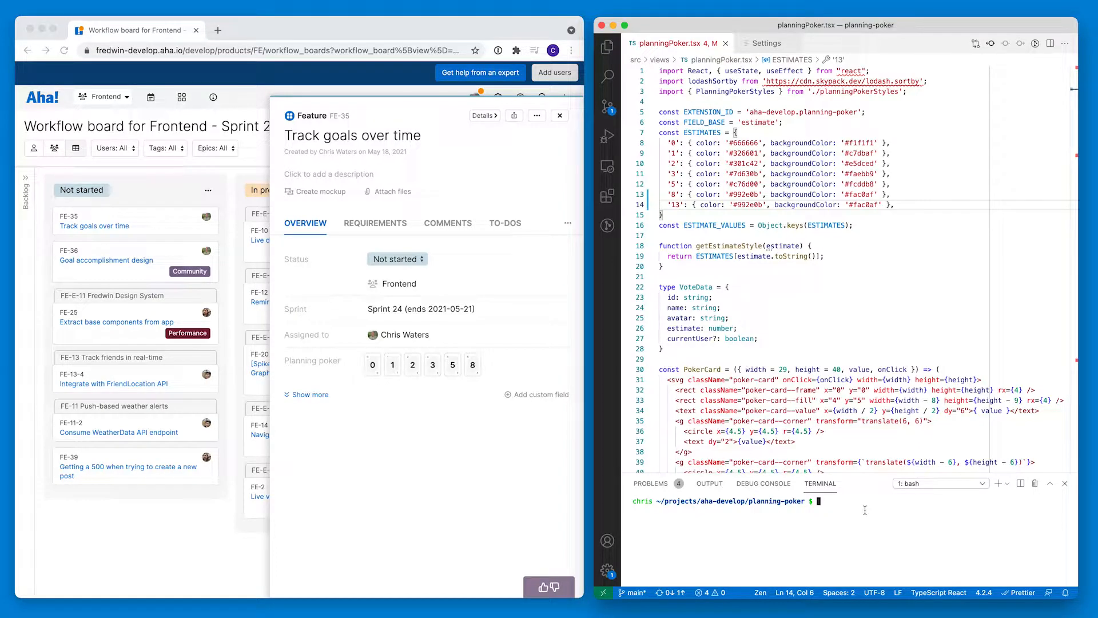
Run aha extension:install, then vote 13, giving average 9.0 and highest 13
{"action": "type", "text": "aha"}
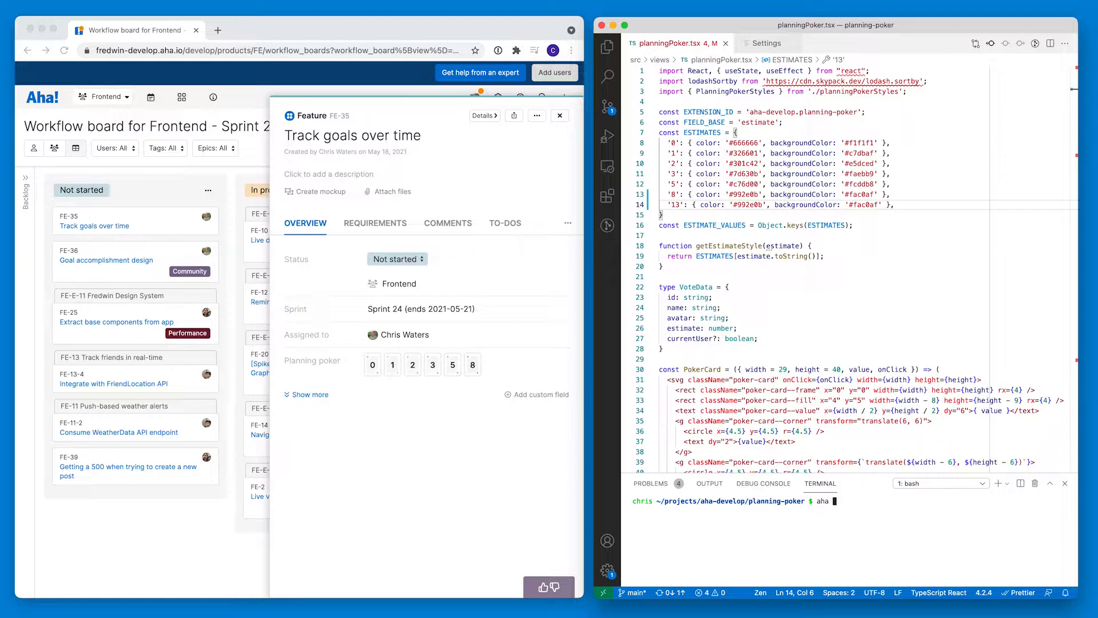
{"action": "type", "text": "extension:install"}
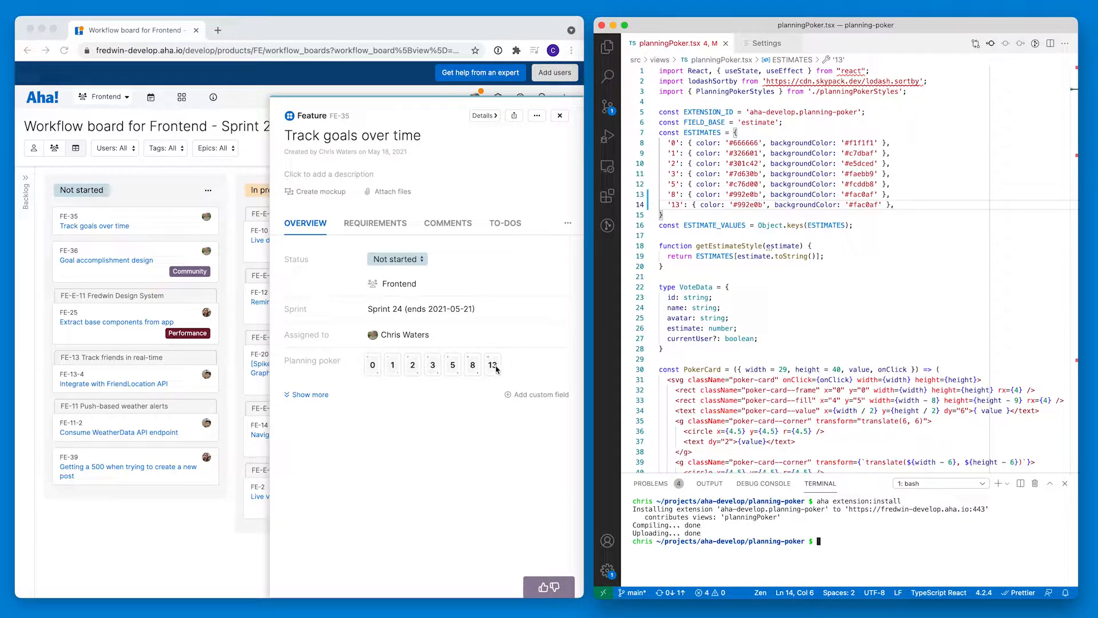
{"action": "left_click", "coordinate": [491, 364]}
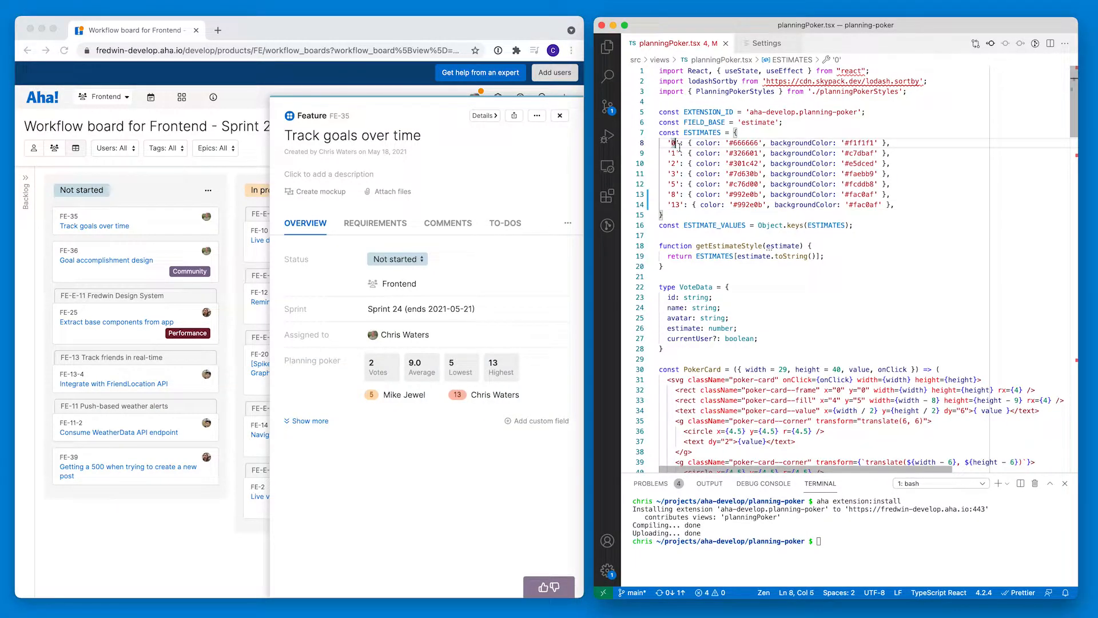
Change the ESTIMATES keys to 2, 4, 8, 16, 32, 64 and reinstall the extension
{"action": "type", "text": "2"}
{"action": "left_click", "coordinate": [852, 541]}
{"action": "type", "text": "aha extension:install"}
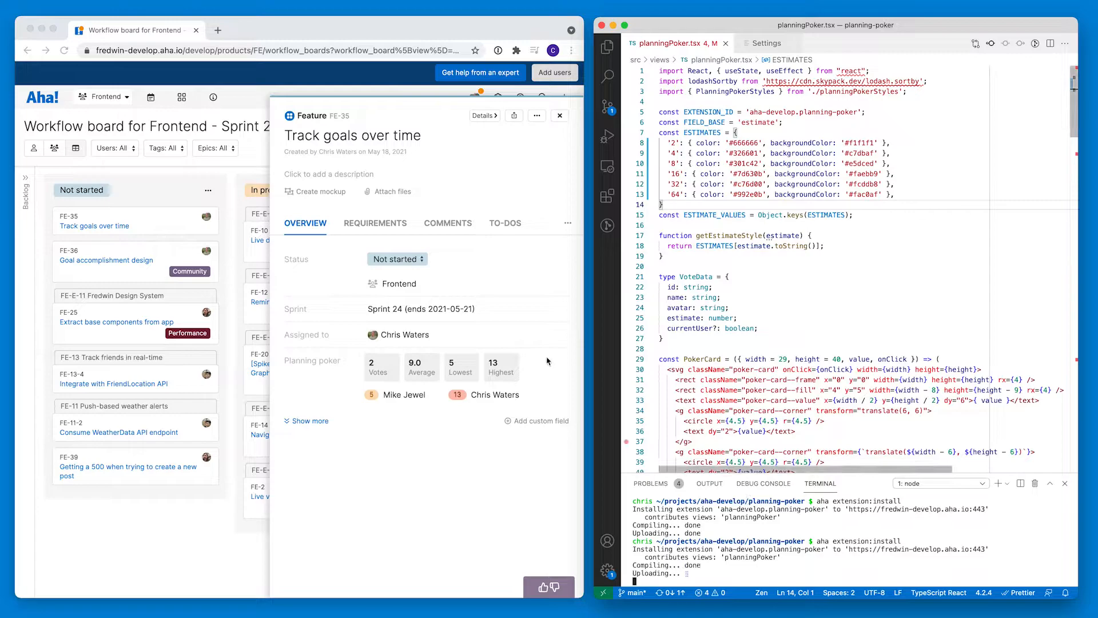
Change the vote to 16 on the 2–64 scale, showing two votes averaging 12.0
{"action": "left_click", "coordinate": [542, 359]}
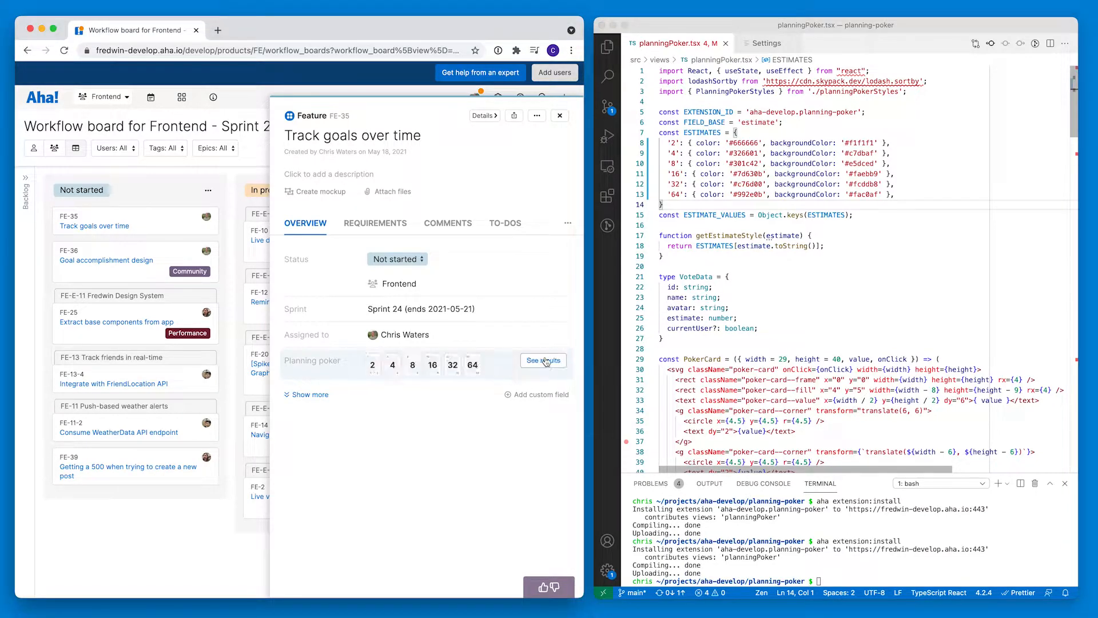
{"action": "left_click", "coordinate": [433, 364]}
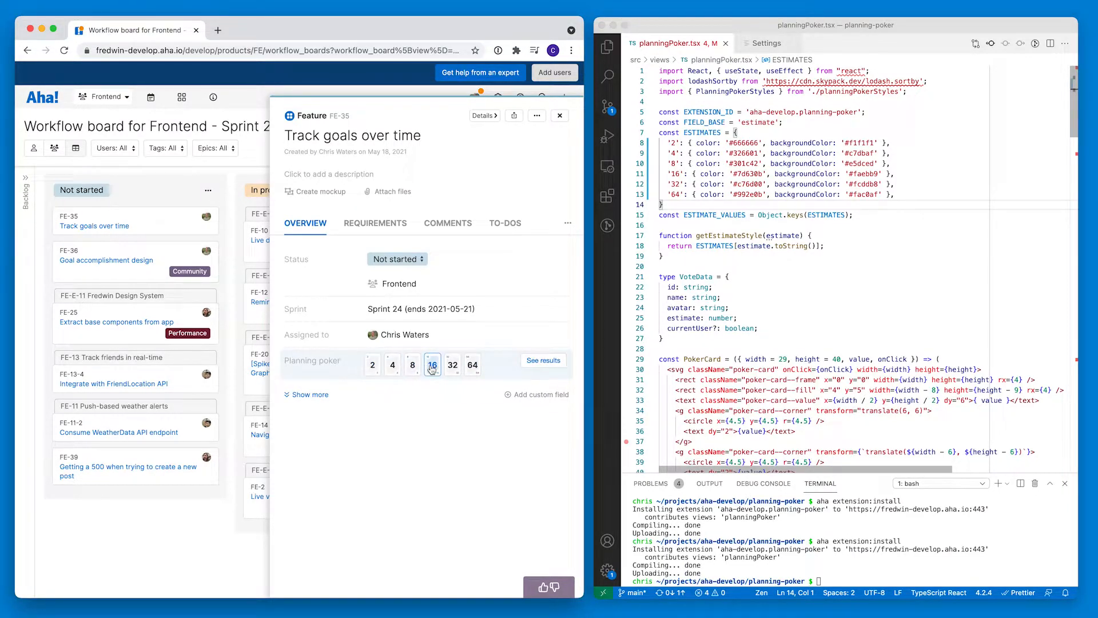
{"action": "left_click", "coordinate": [542, 360]}
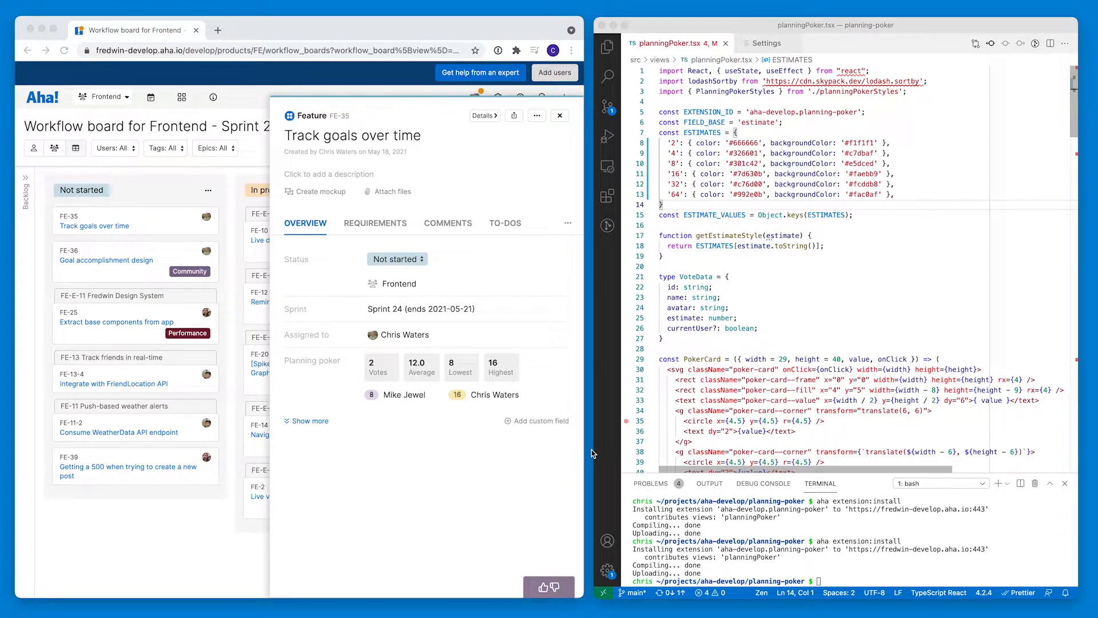
{"action": "mouse_move", "coordinate": [481, 376]}
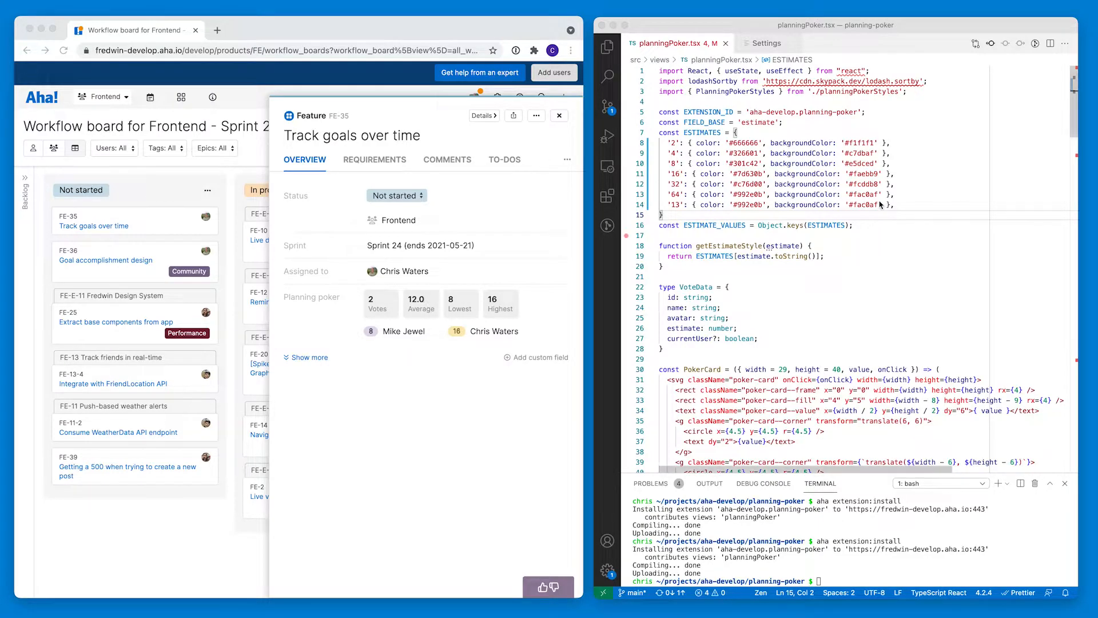
Rename avg to median via computeMedian(estimates) and relabel Average as Median
{"action": "scroll", "scroll_direction": "down", "scroll_amount": 3}
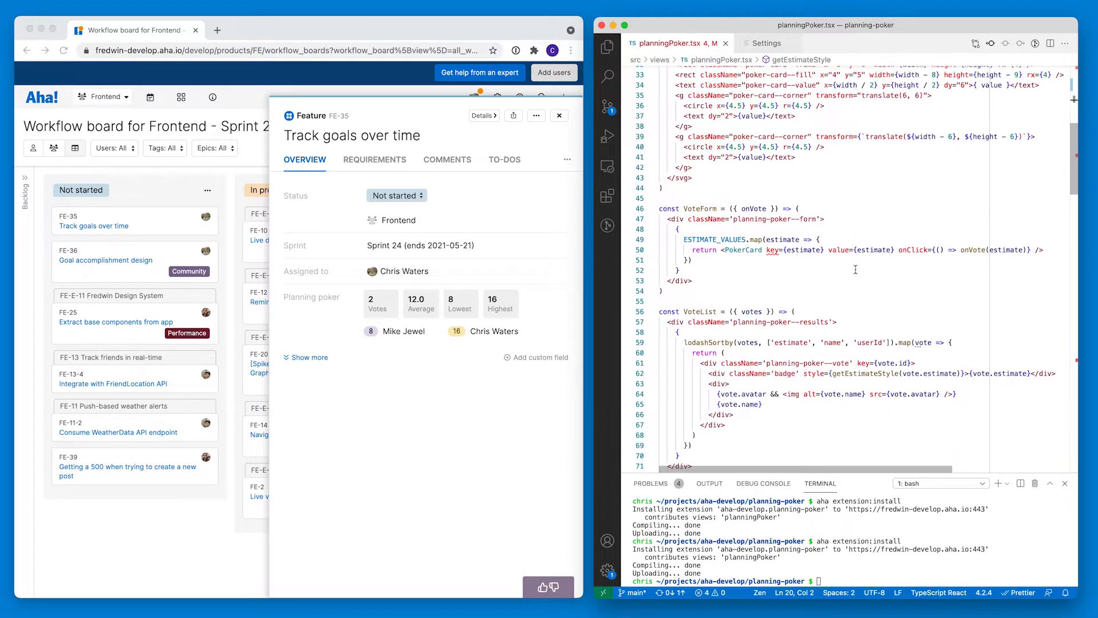
{"action": "scroll", "scroll_direction": "down", "scroll_amount": 3}
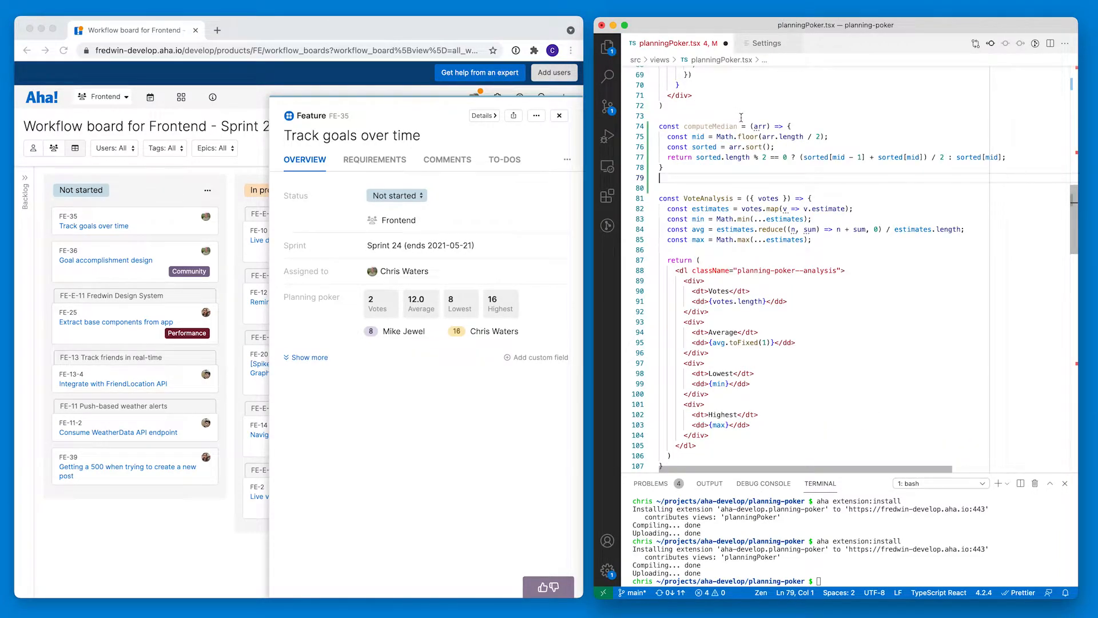
{"action": "double_click", "coordinate": [710, 126]}
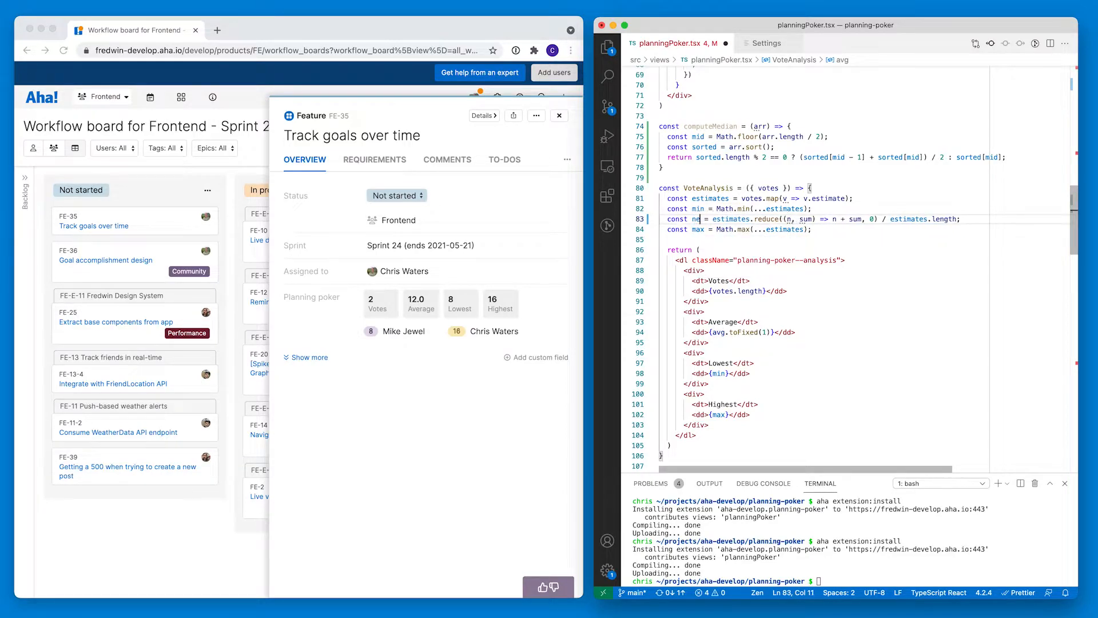
{"action": "type", "text": "median"}
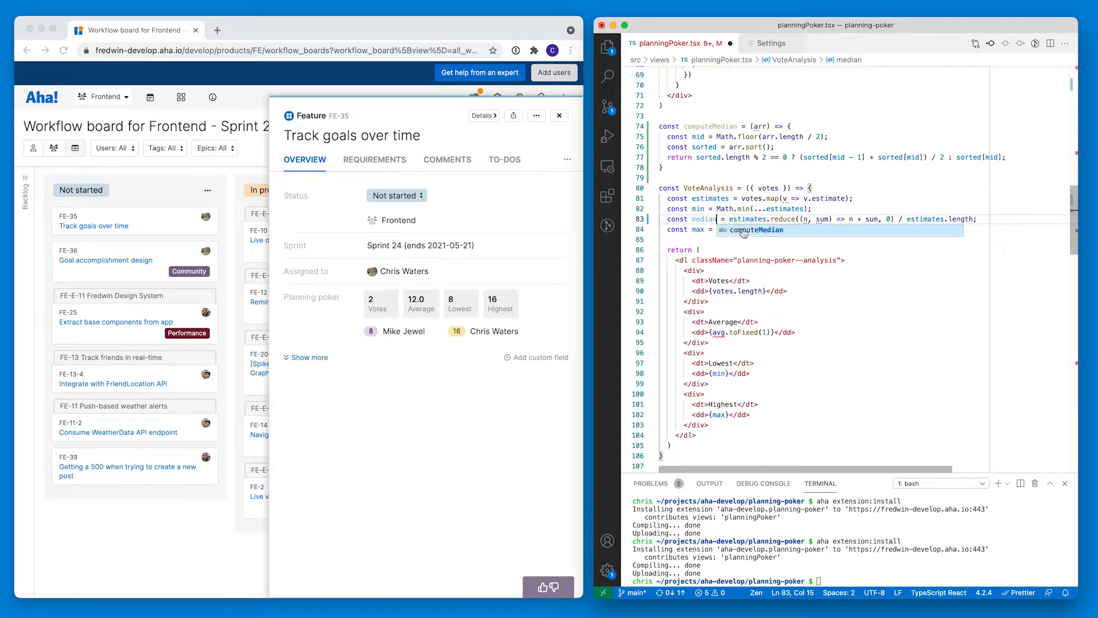
{"action": "key", "text": "Tab"}
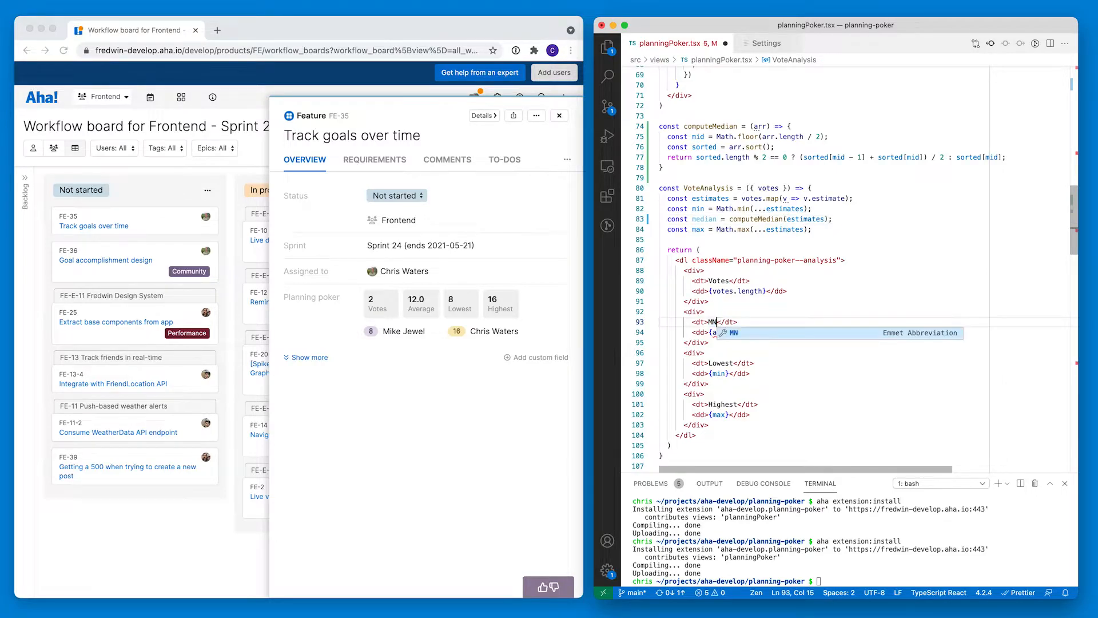
{"action": "type", "text": "edian"}
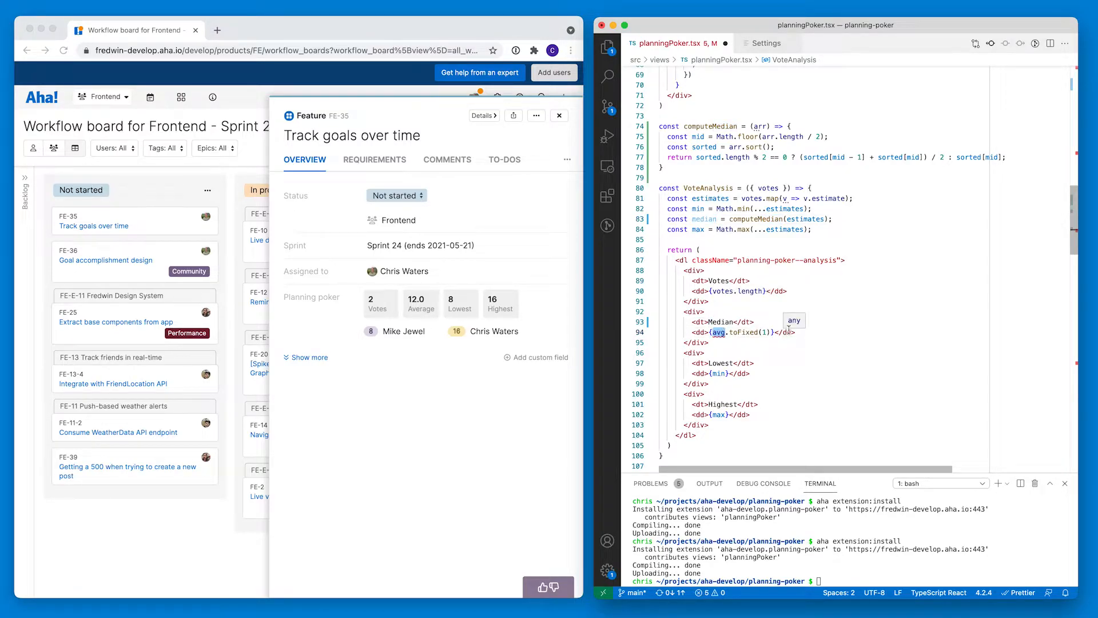
{"action": "type", "text": "median"}
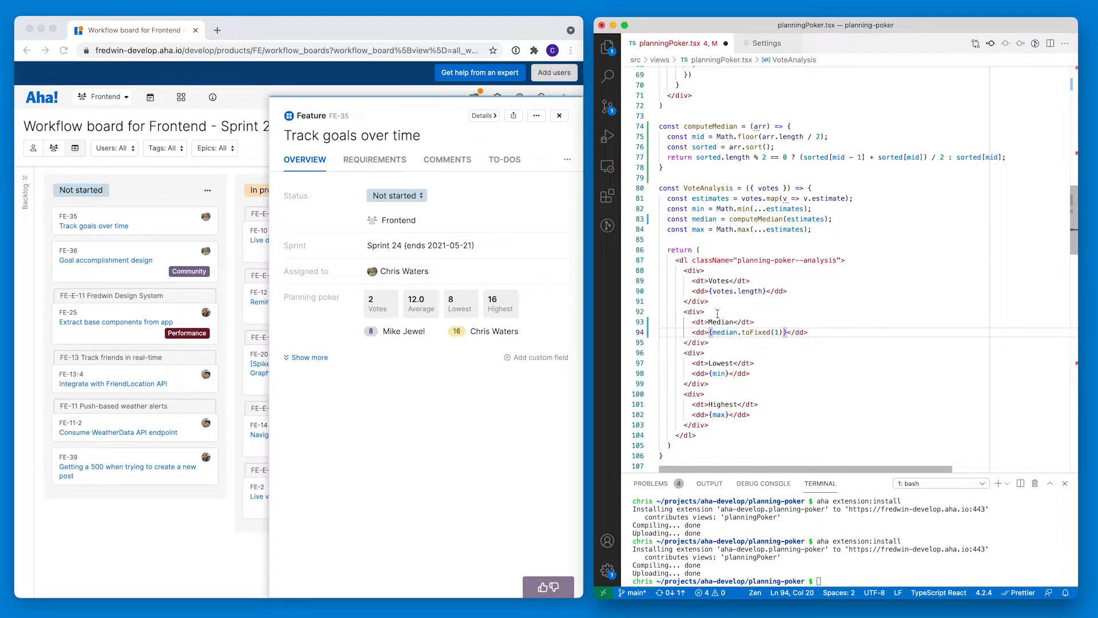
{"action": "mouse_move", "coordinate": [820, 530]}
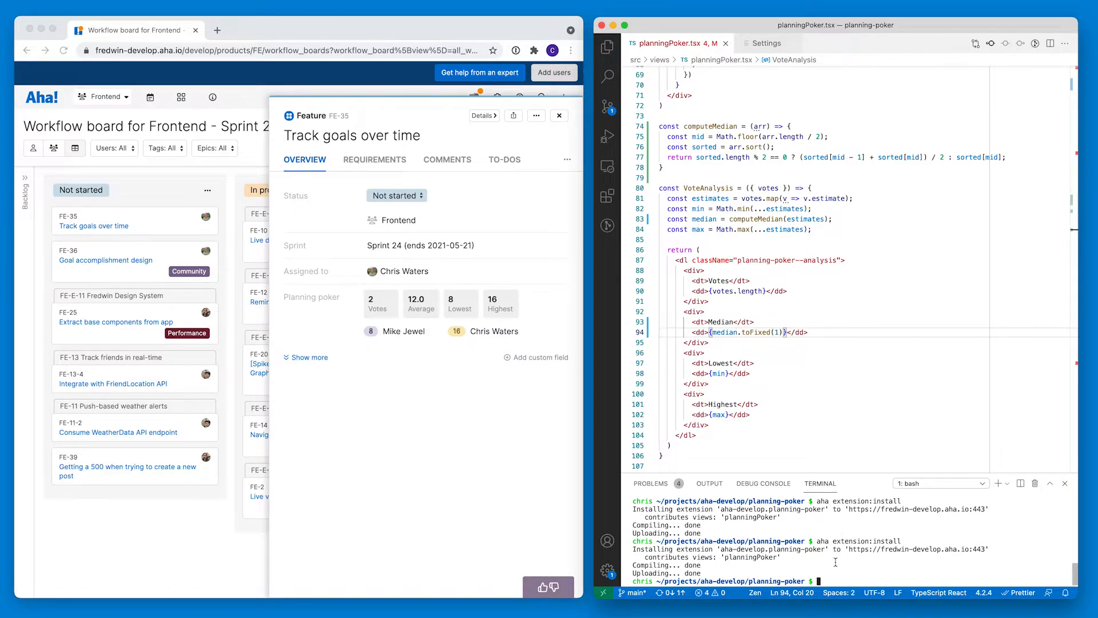
Run aha extension:watch so file changes reinstall automatically, showing Median 12.0
{"action": "type", "text": "aha extension:install"}
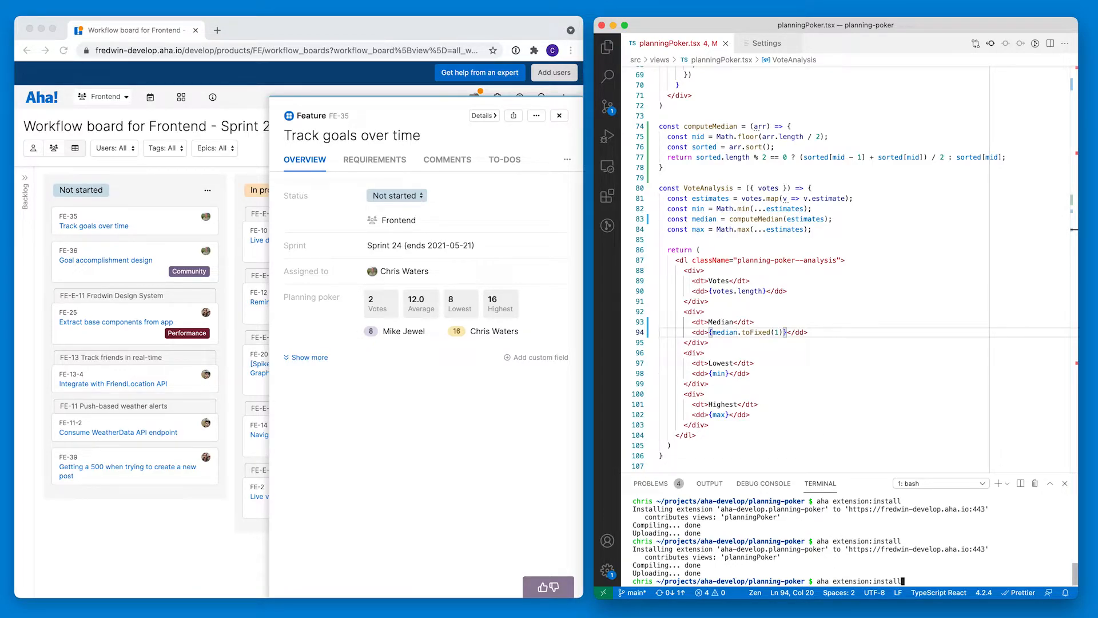
{"action": "type", "text": "wat"}
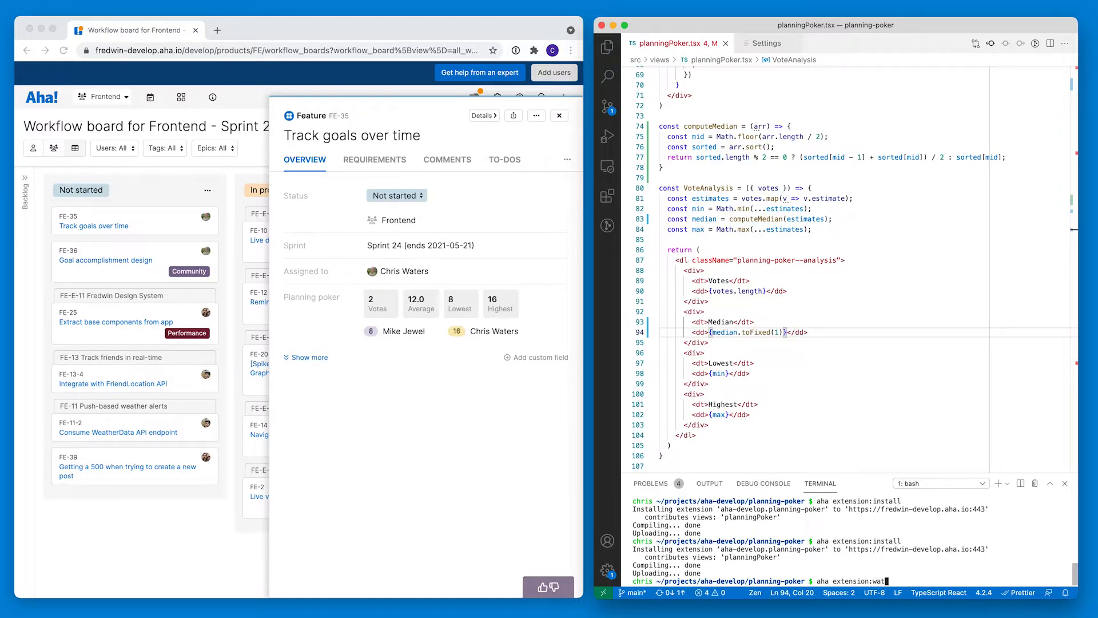
{"action": "type", "text": "ch"}
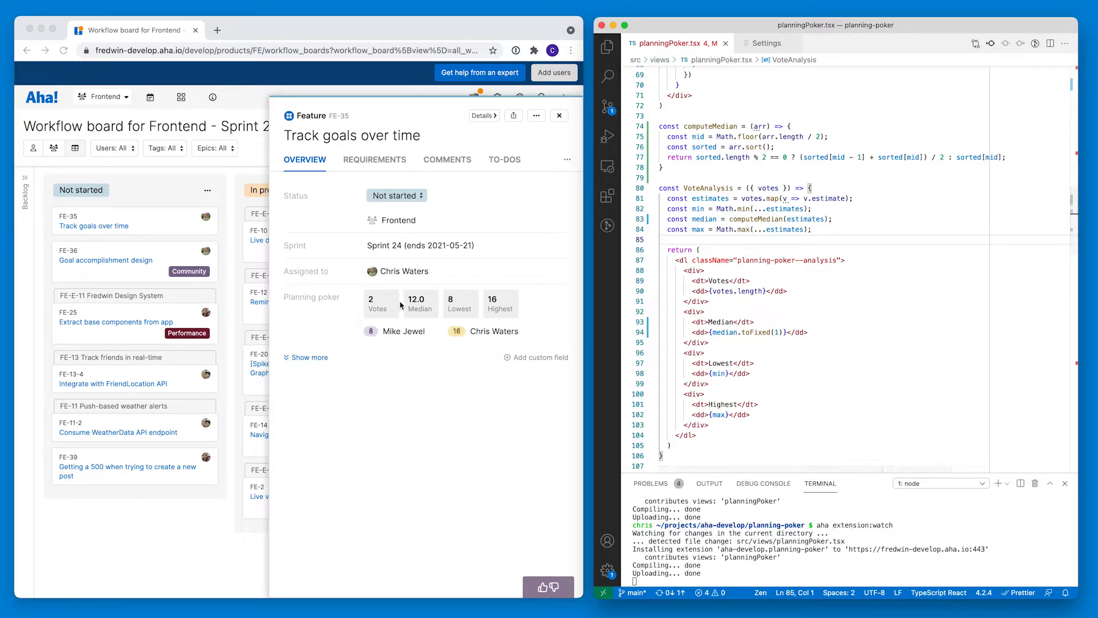
{"action": "mouse_move", "coordinate": [422, 294]}
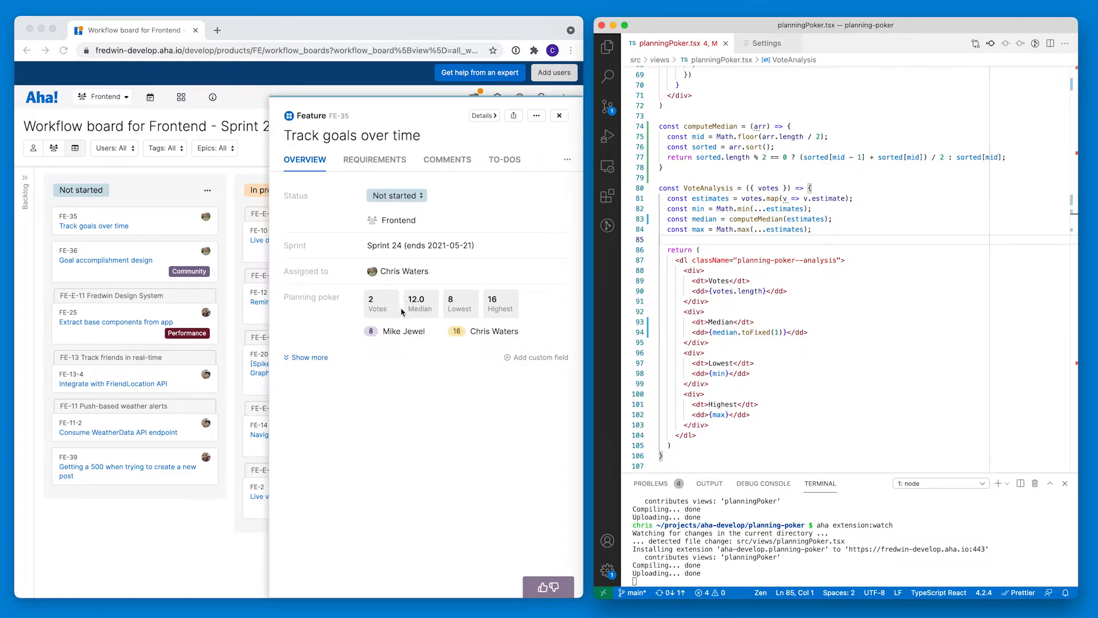
{"action": "mouse_move", "coordinate": [467, 317]}
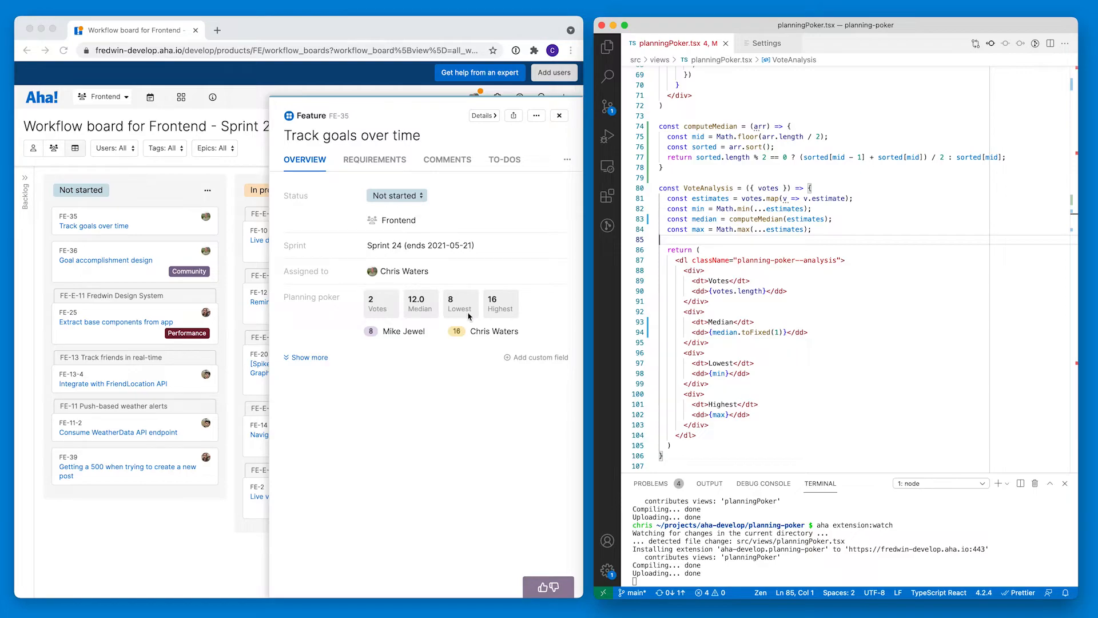